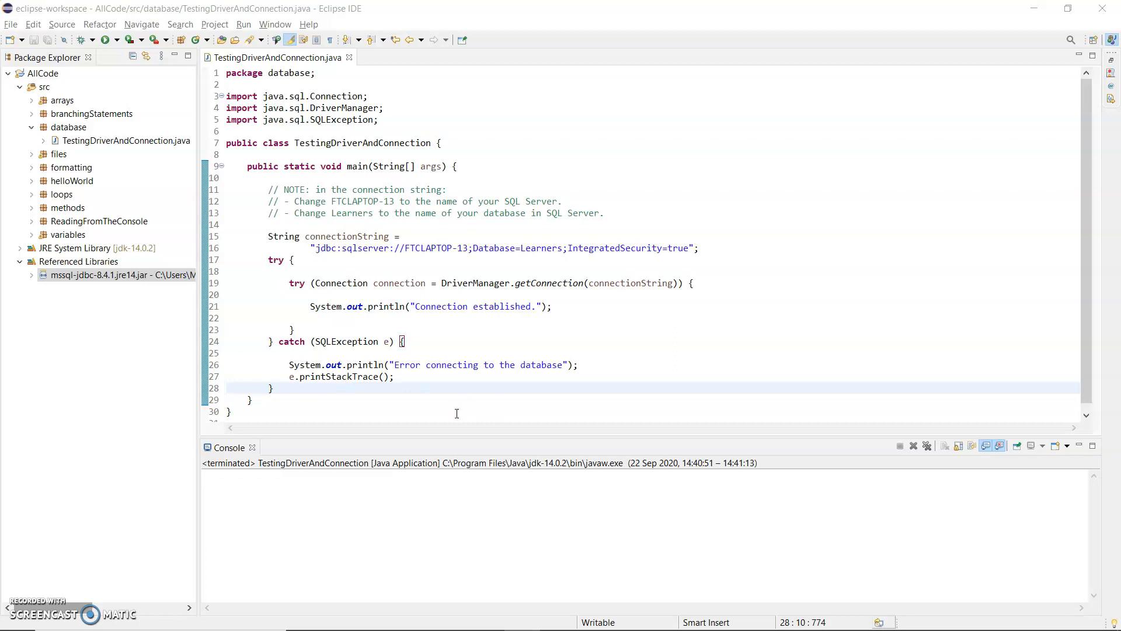
{"action": "mouse_move", "coordinate": [404, 281]}
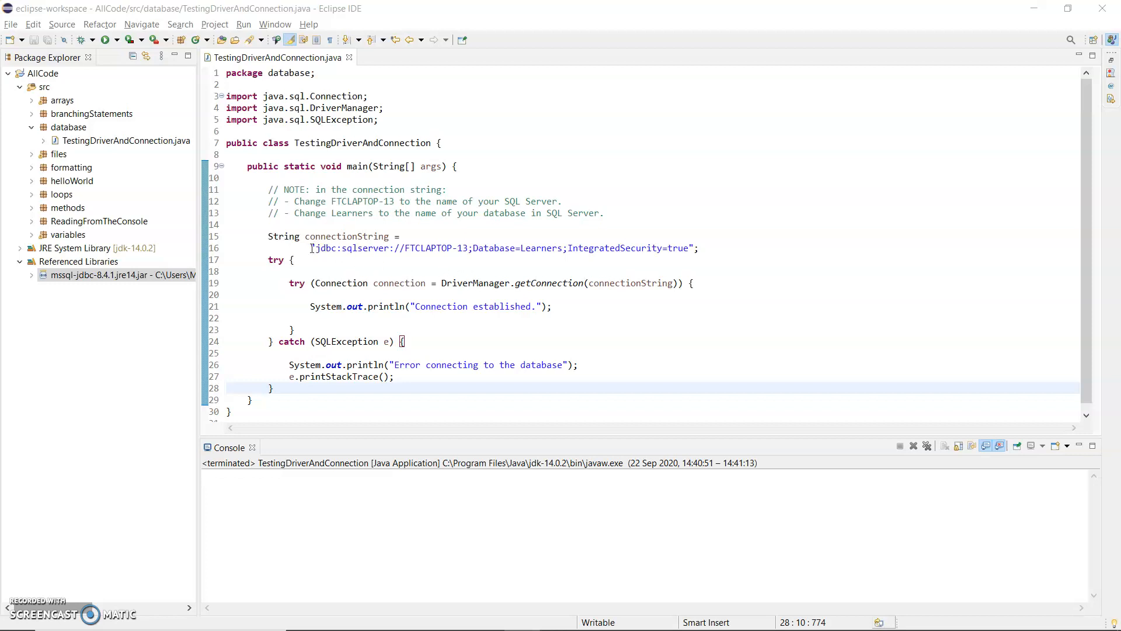
{"action": "mouse_move", "coordinate": [350, 290]}
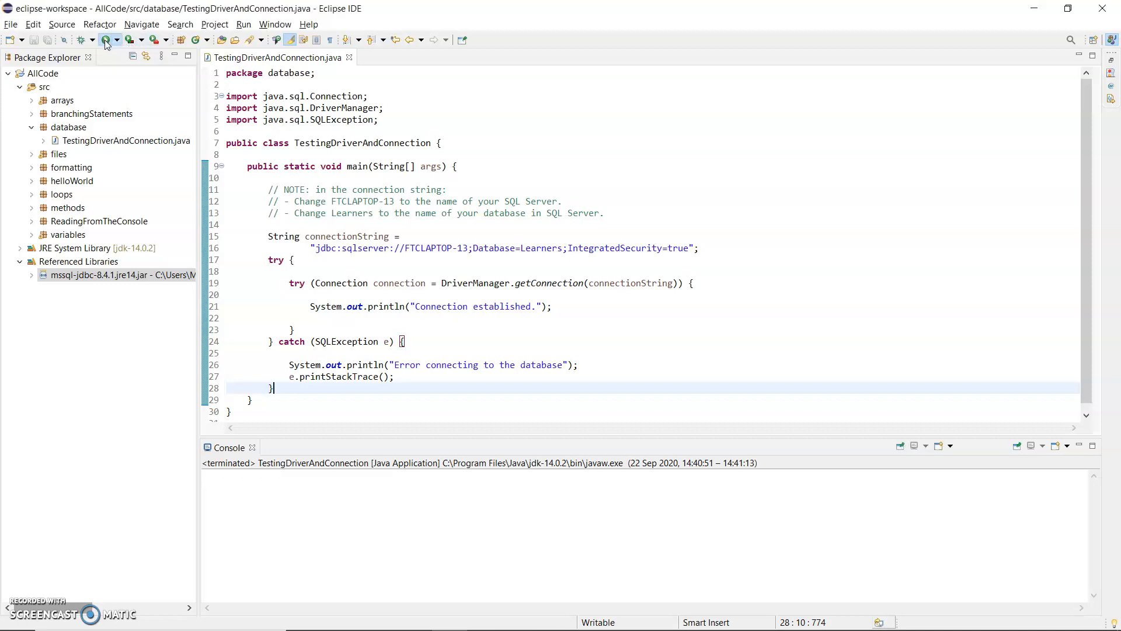
- Run TestingDriverAndConnection and inspect the TCP/IP SQLServerException shown in the Console
{"action": "left_click", "coordinate": [106, 39]}
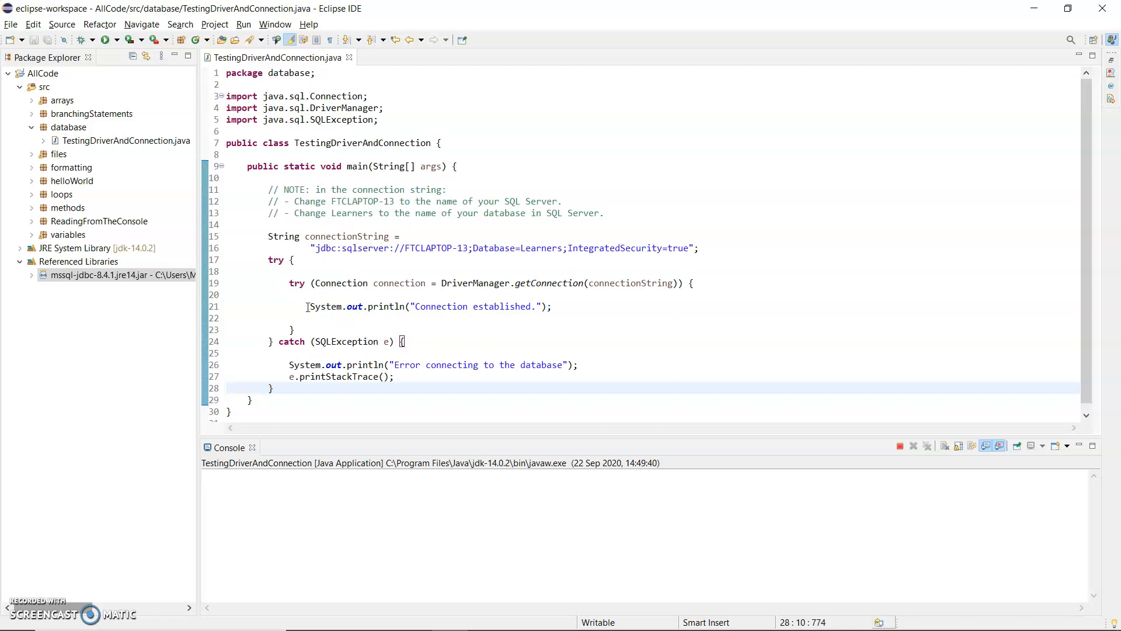
{"action": "triple_click", "coordinate": [429, 306]}
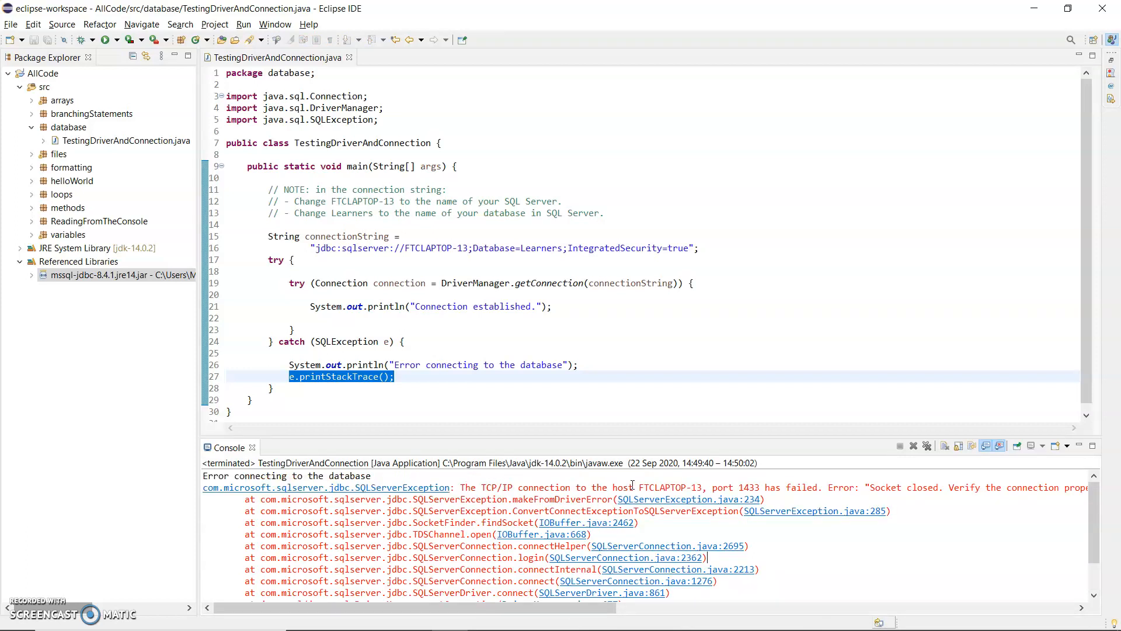
{"action": "double_click", "coordinate": [663, 487]}
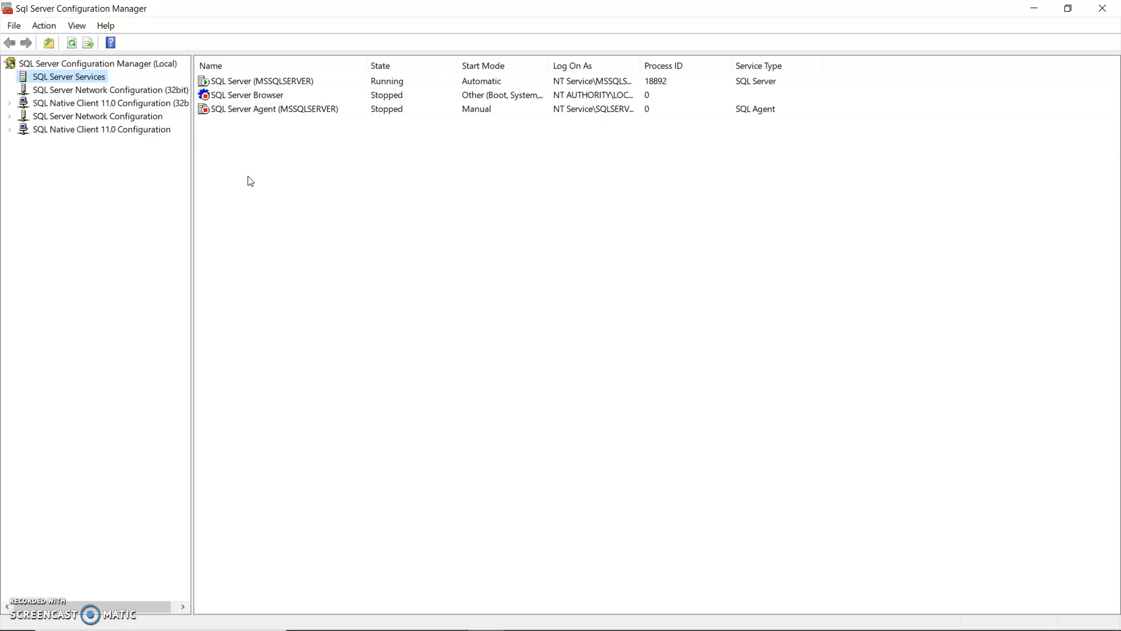
- Open the TCP/IP properties under Protocols for MSSQLSERVER, with Enabled set to Yes
{"action": "left_click", "coordinate": [10, 116]}
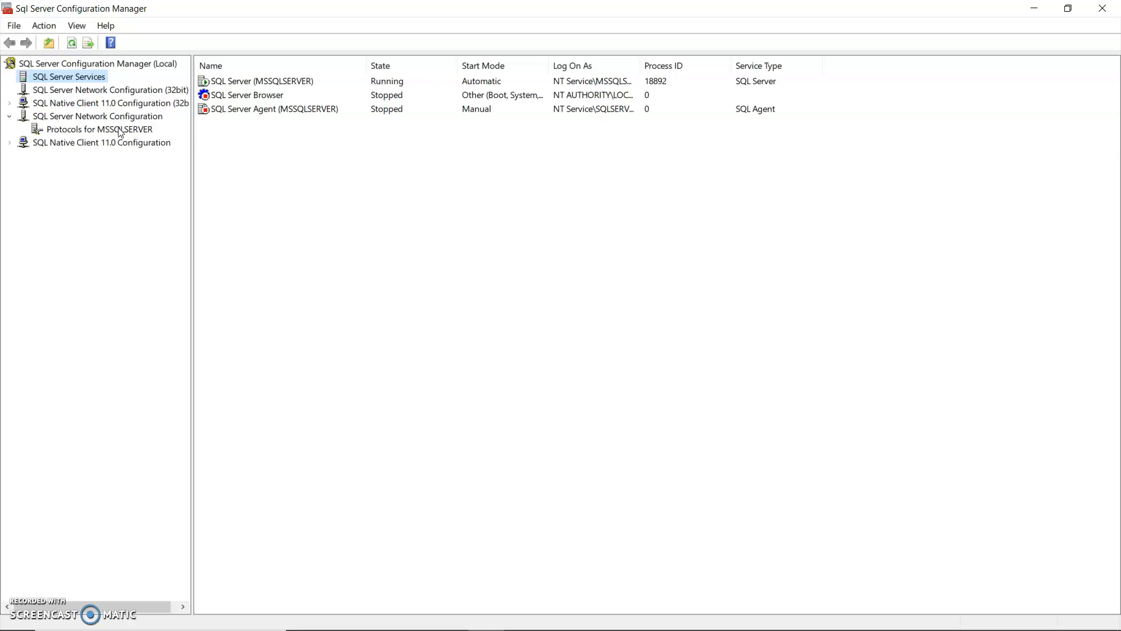
{"action": "left_click", "coordinate": [99, 130]}
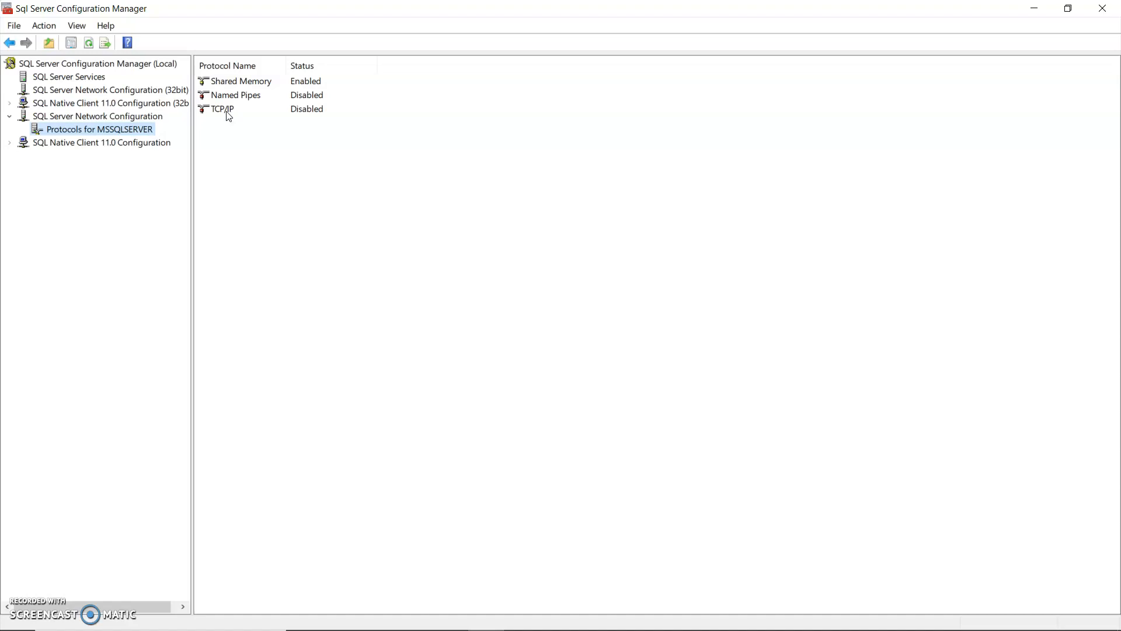
{"action": "left_click", "coordinate": [223, 108]}
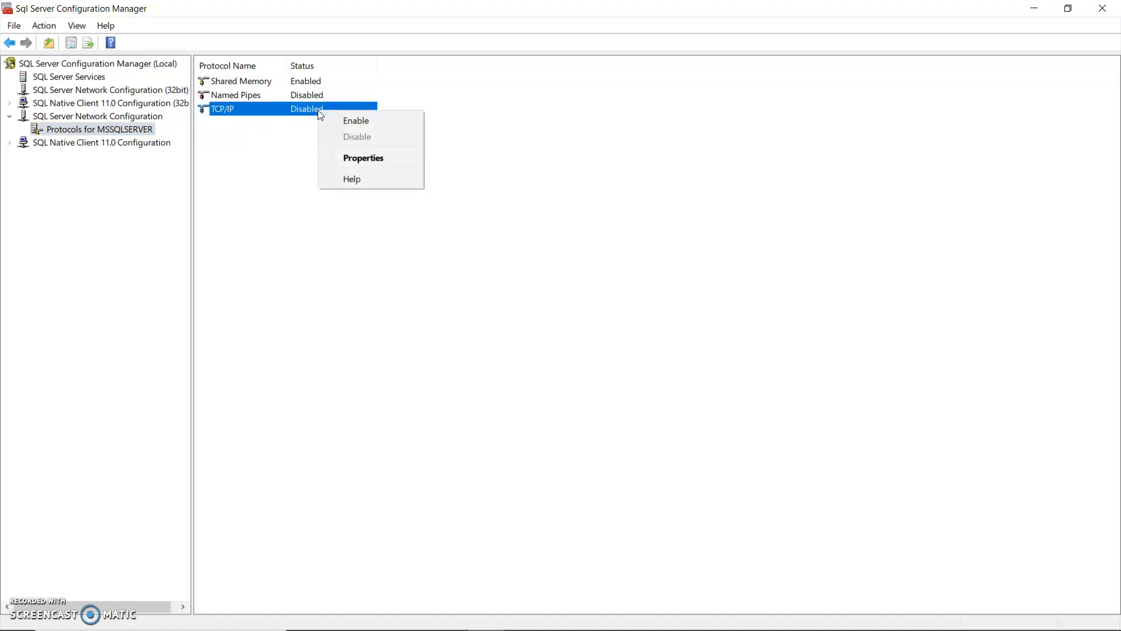
{"action": "left_click", "coordinate": [363, 158]}
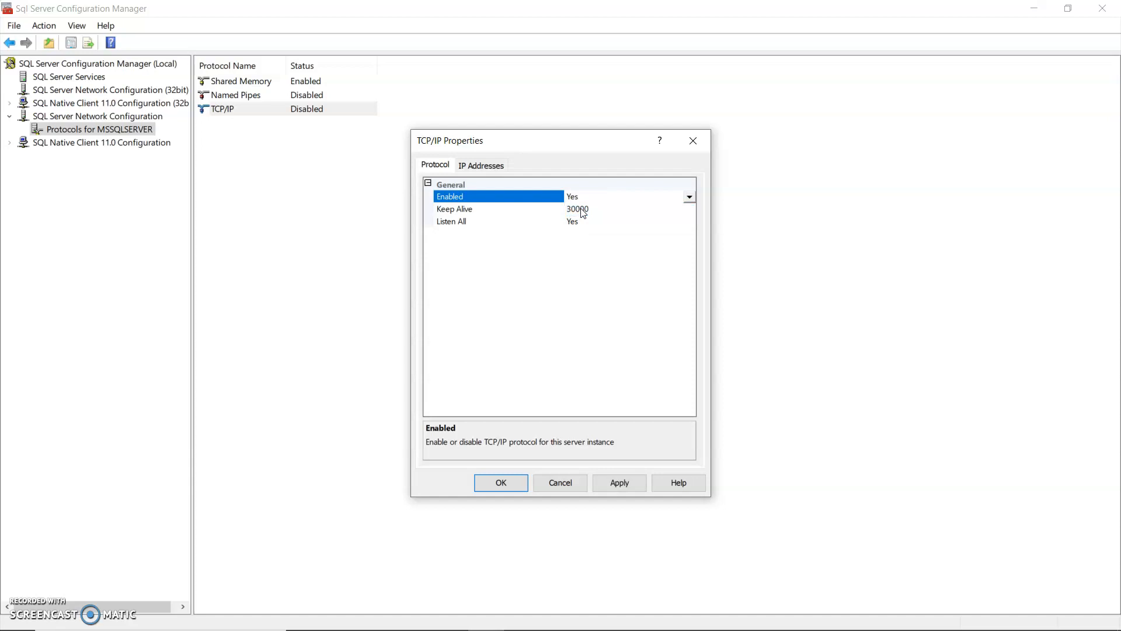
- Review the IP11 TCP port, apply the TCP/IP settings, and acknowledge the restart warning
{"action": "left_click", "coordinate": [480, 165]}
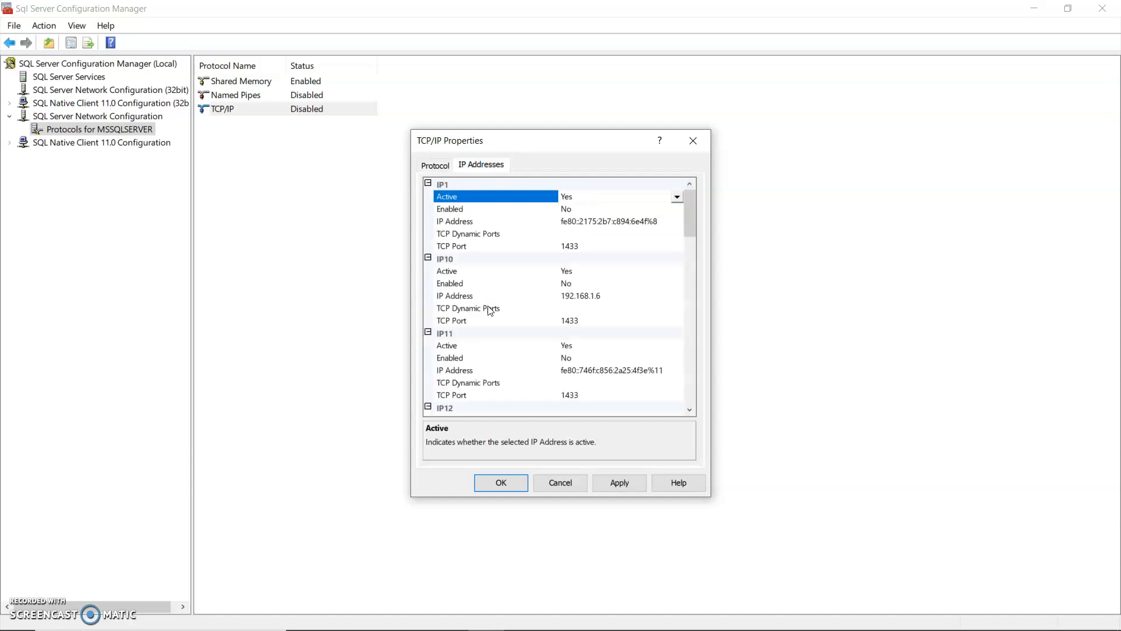
{"action": "left_click", "coordinate": [452, 395]}
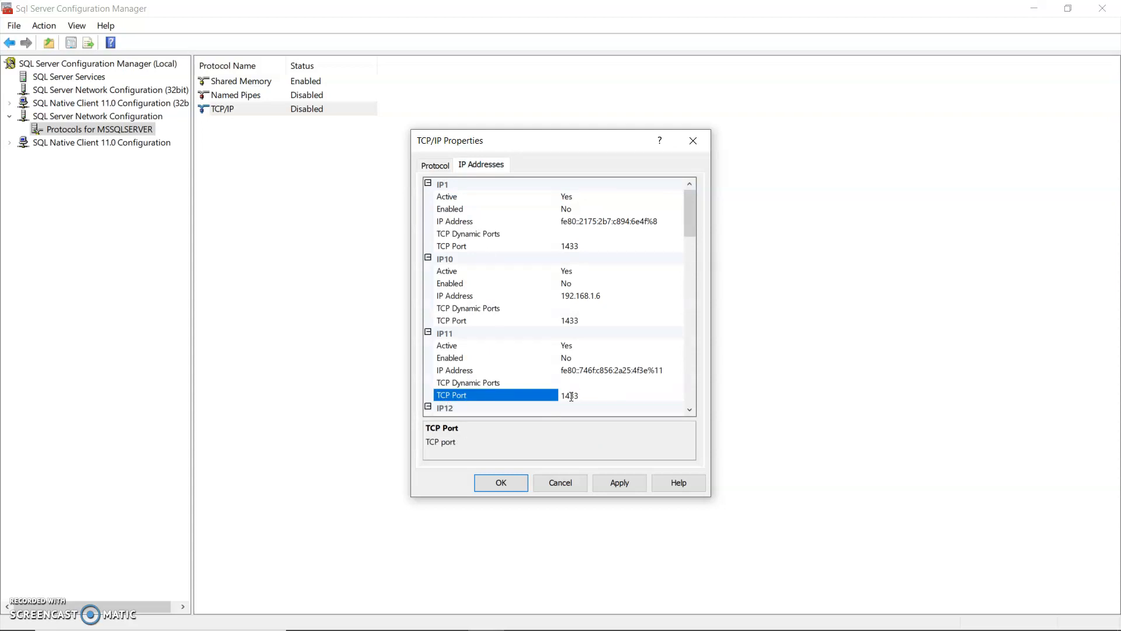
{"action": "double_click", "coordinate": [570, 395]}
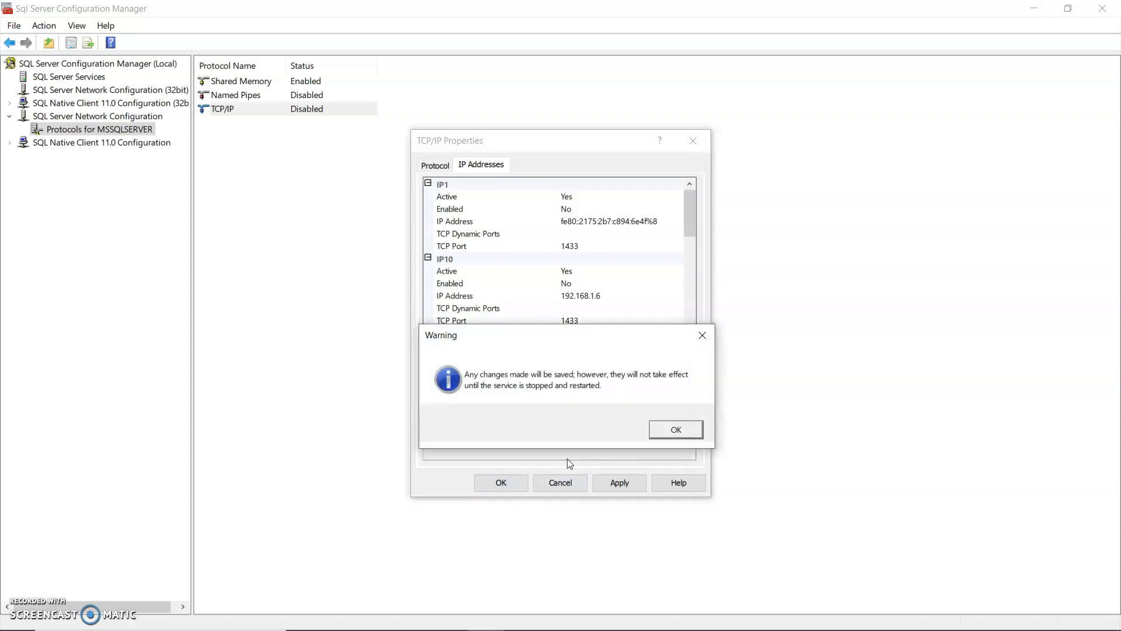
{"action": "left_click", "coordinate": [674, 429]}
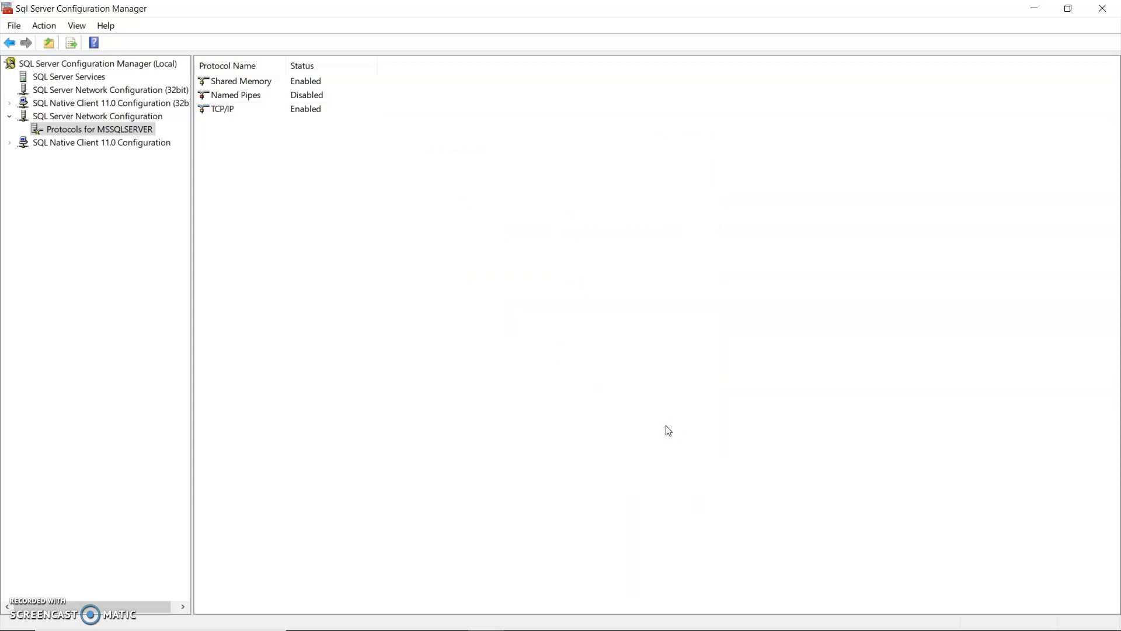
{"action": "left_click", "coordinate": [221, 108]}
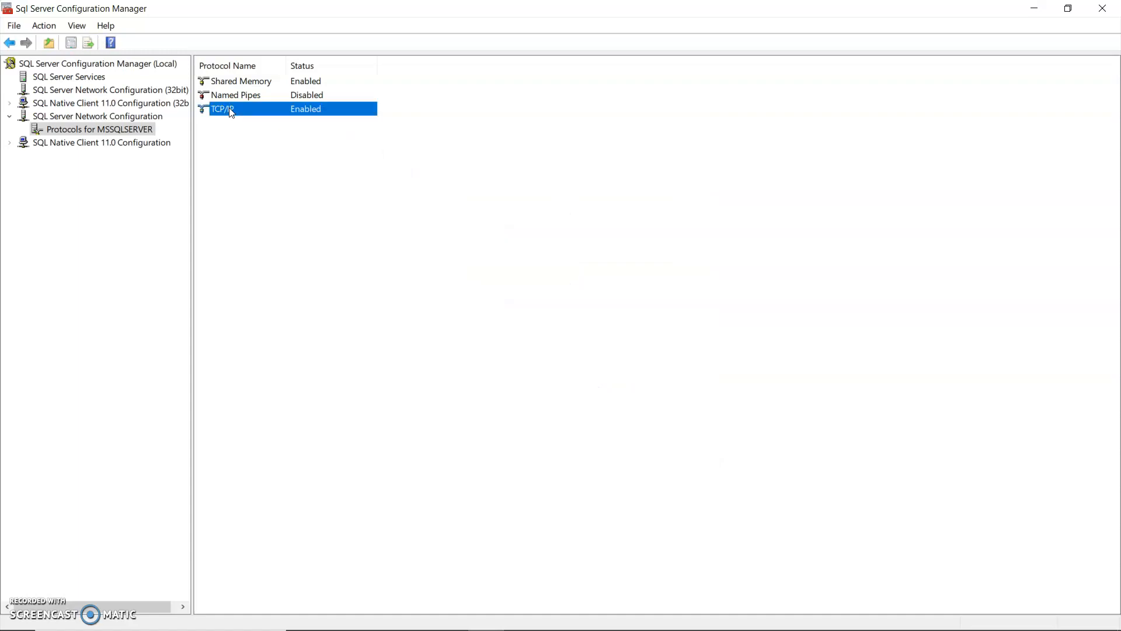
{"action": "right_click", "coordinate": [222, 109]}
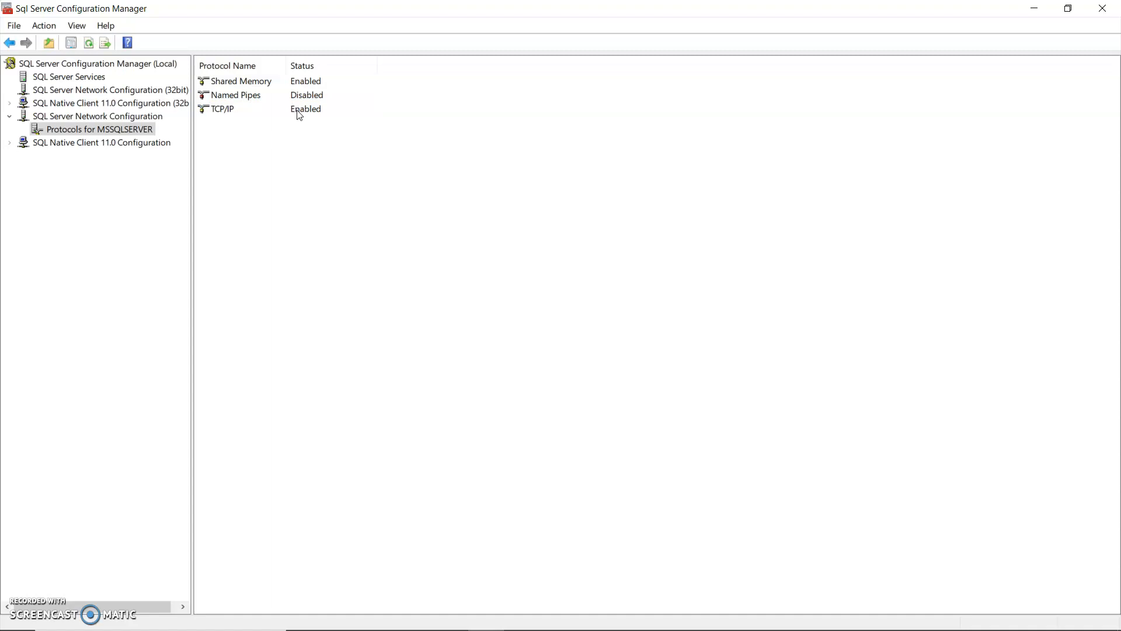
{"action": "mouse_move", "coordinate": [253, 127]}
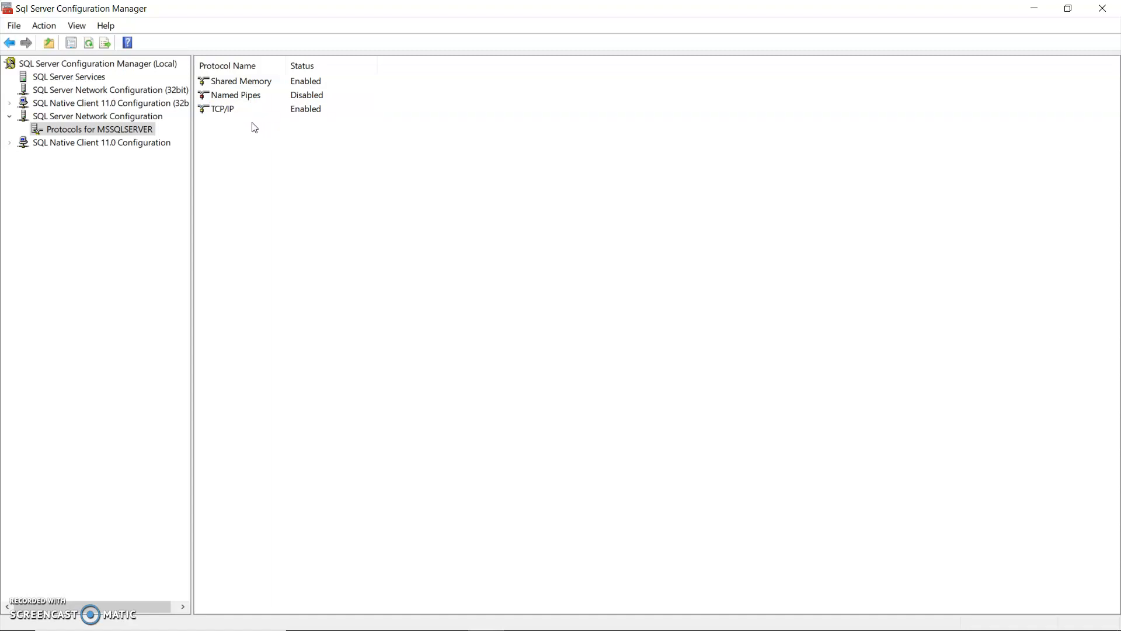
{"action": "mouse_move", "coordinate": [70, 79]}
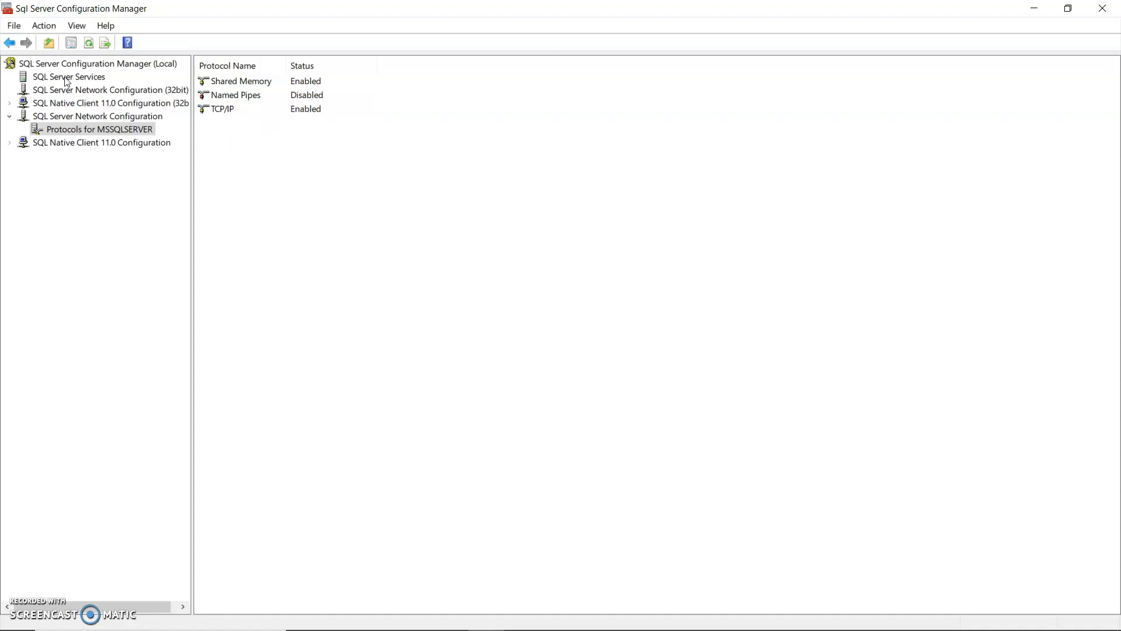
- Restart the SQL Server (MSSQLSERVER) service from the SQL Server Services list
{"action": "left_click", "coordinate": [68, 77]}
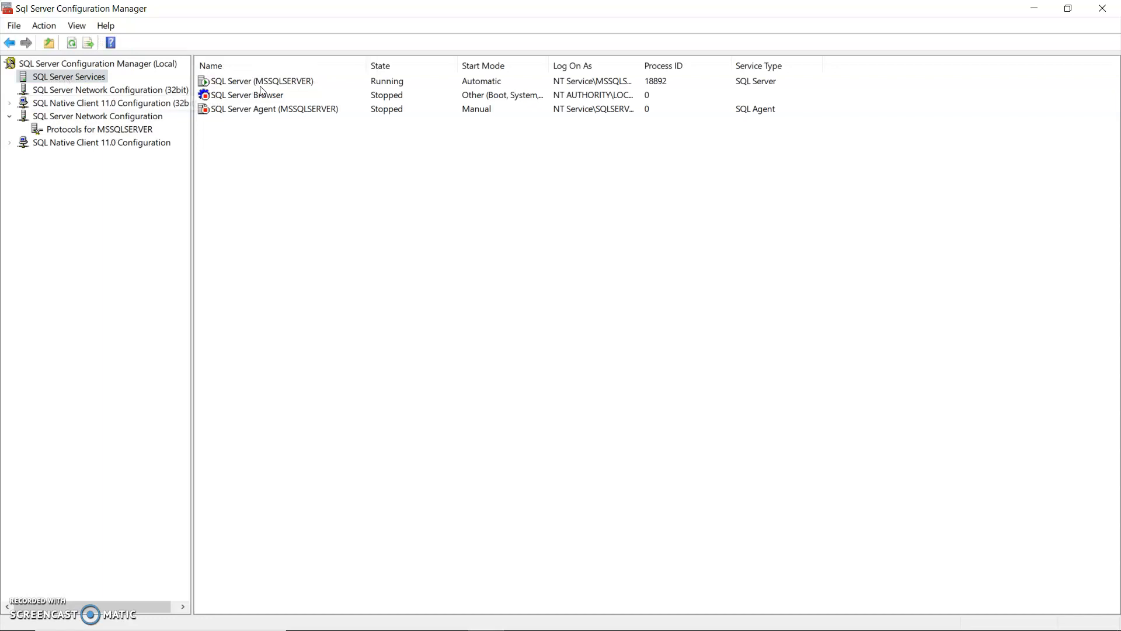
{"action": "left_click", "coordinate": [261, 81]}
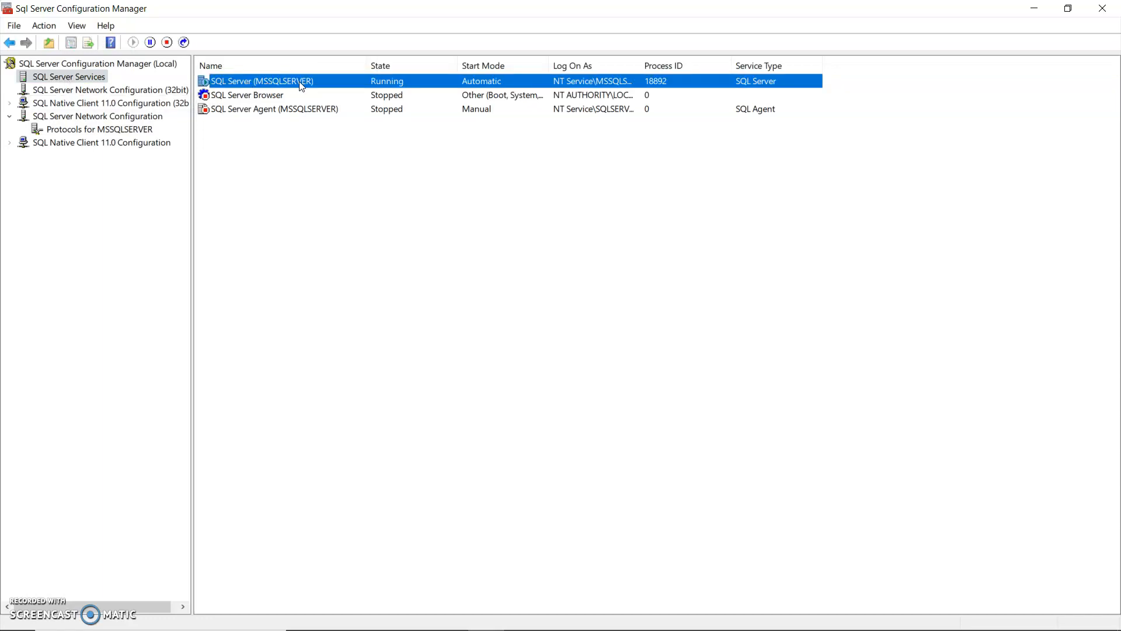
{"action": "right_click", "coordinate": [261, 80]}
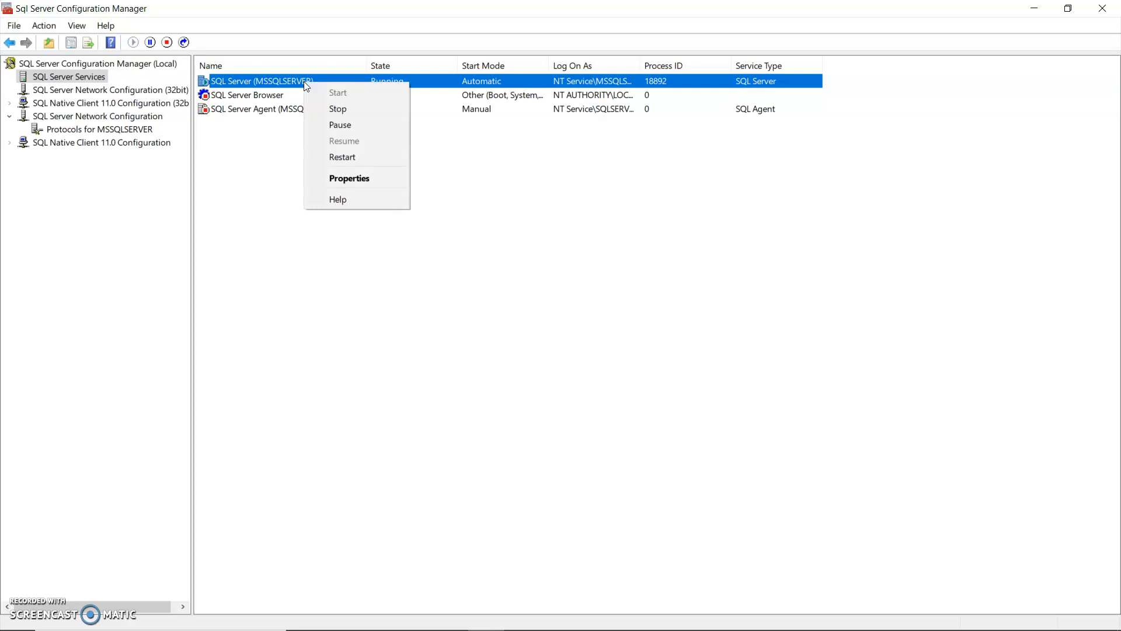
{"action": "left_click", "coordinate": [337, 109]}
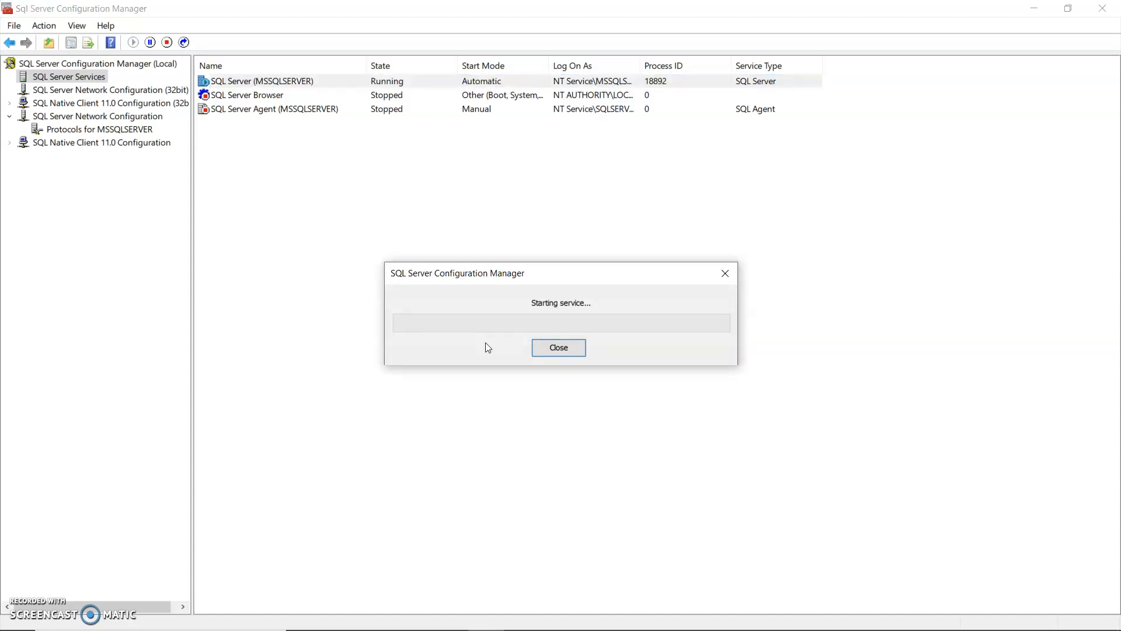
{"action": "left_click", "coordinate": [558, 347]}
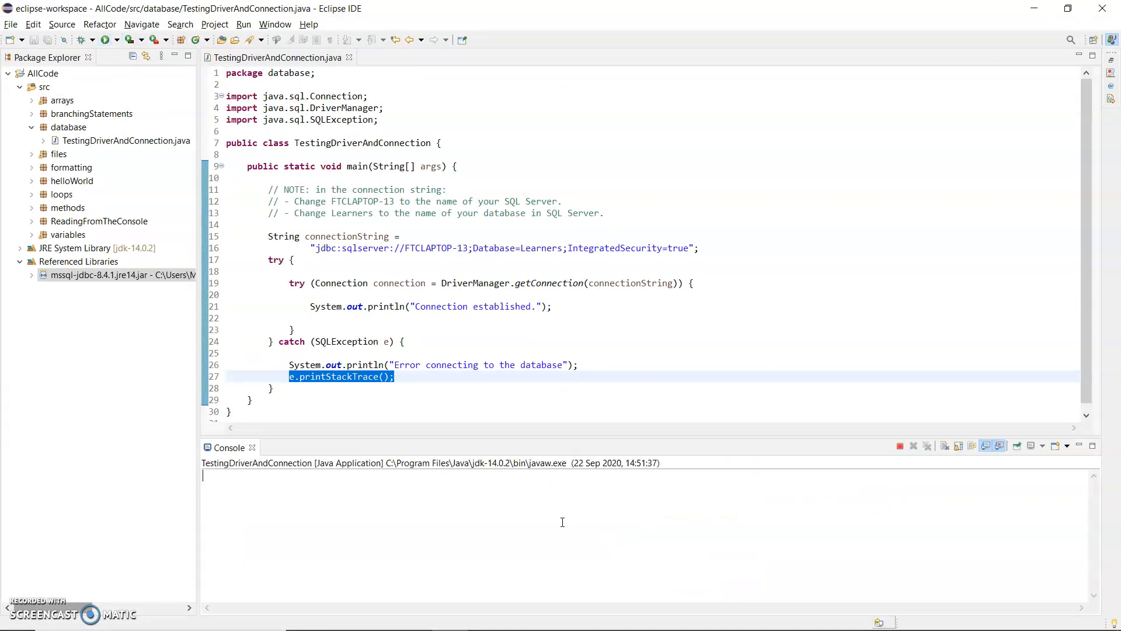
- Rerun the test and highlight the missing mssql-jdbc_auth-8.4.1.x64 library in the UnsatisfiedLinkError
{"action": "left_click", "coordinate": [303, 306]}
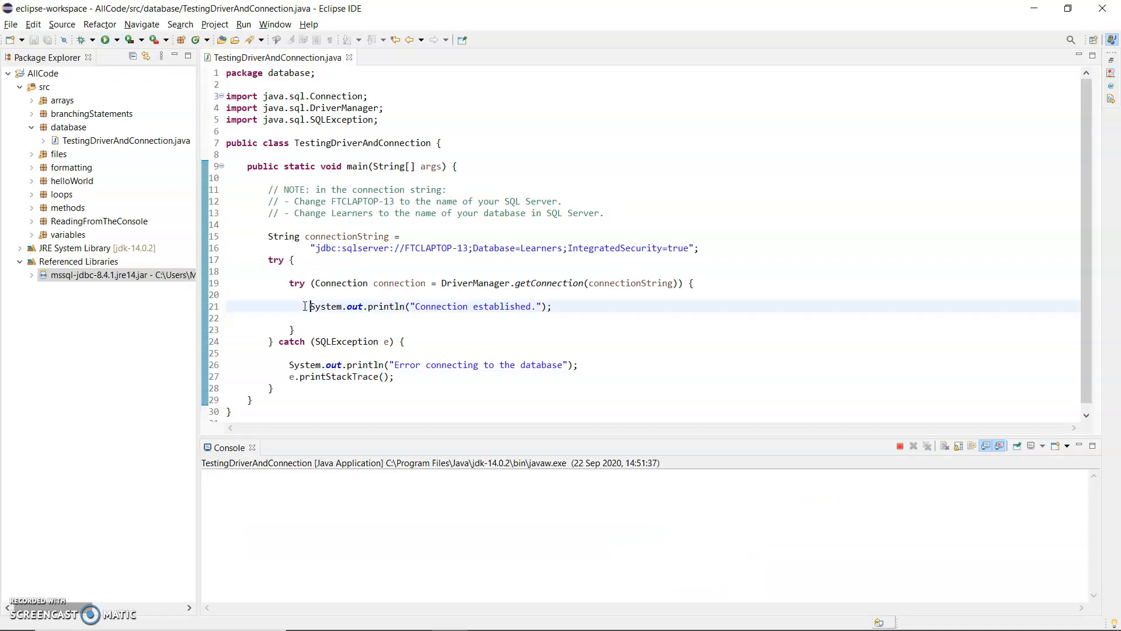
{"action": "triple_click", "coordinate": [429, 306]}
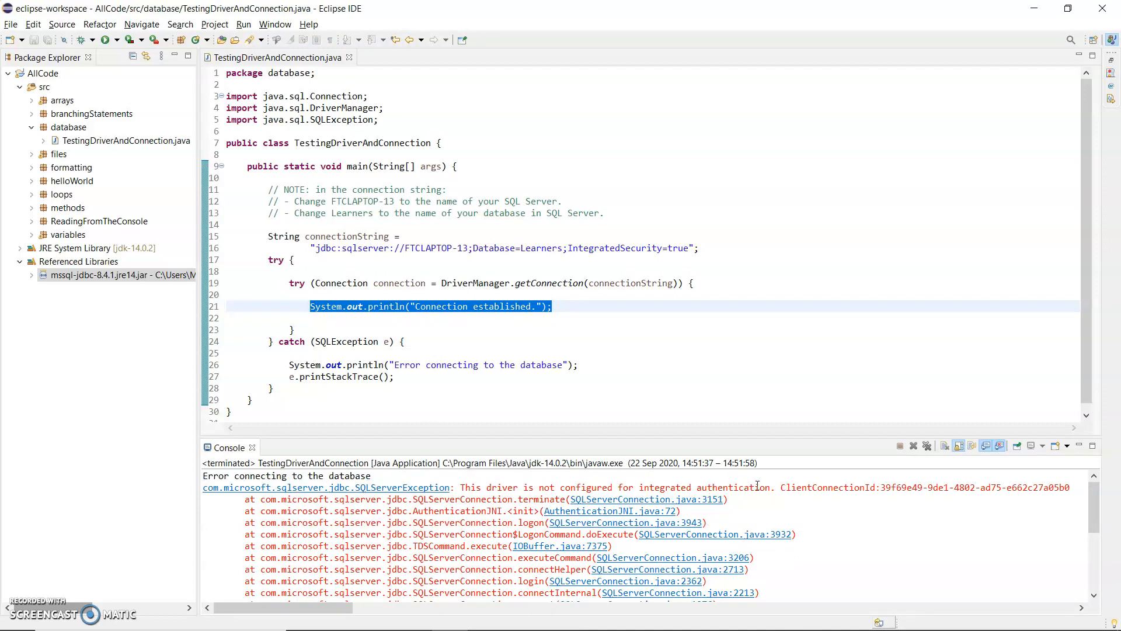
{"action": "mouse_move", "coordinate": [810, 512]}
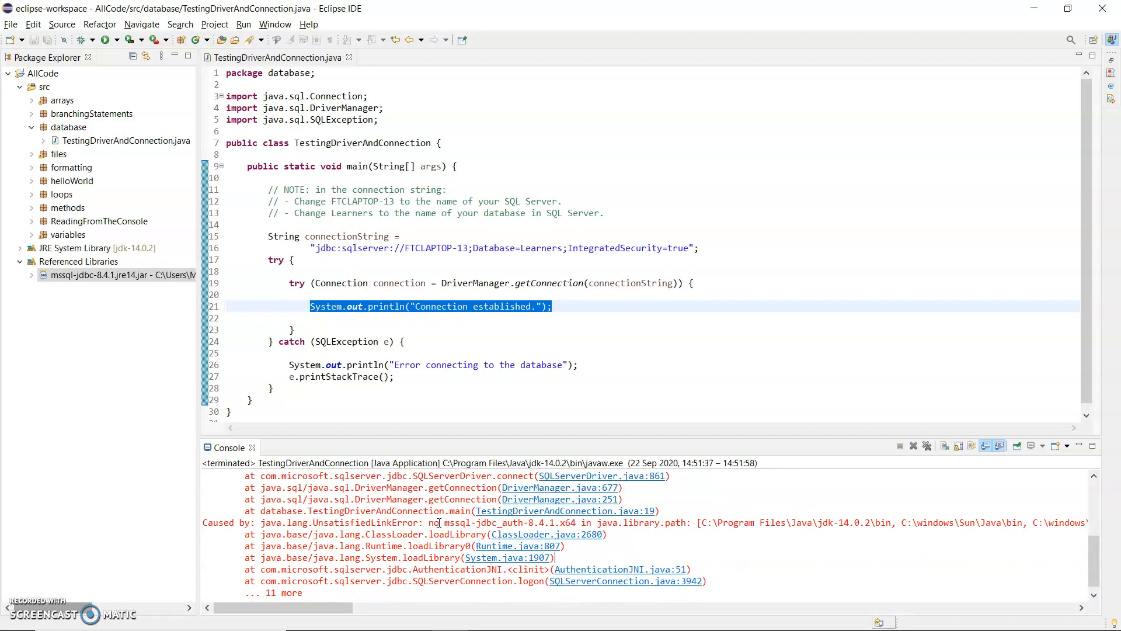
{"action": "double_click", "coordinate": [459, 522]}
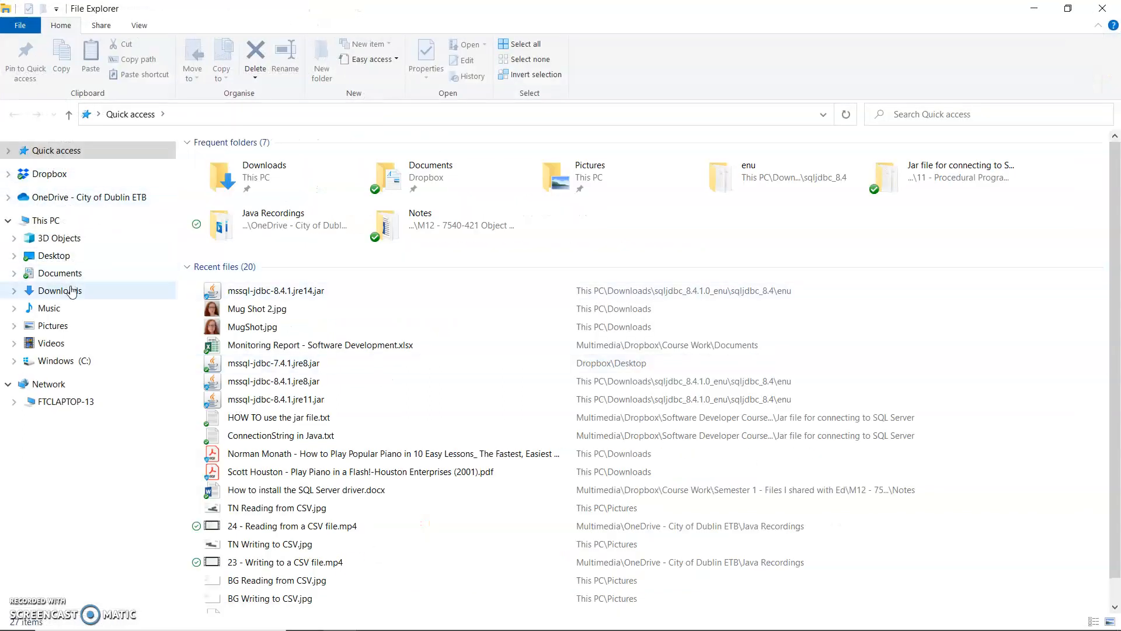
- Copy mssql-jdbc_auth-8.4.1.x64.dll from Downloads\sqljdbc_8.4.1.0_enu's auth\x64 folder
{"action": "left_click", "coordinate": [59, 290]}
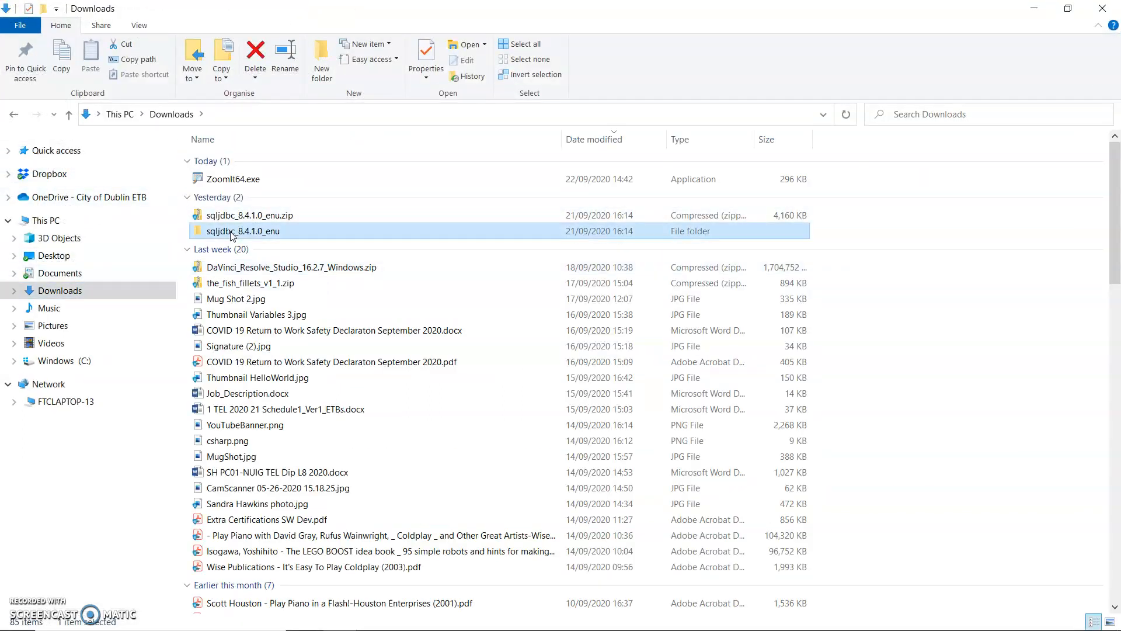
{"action": "double_click", "coordinate": [242, 230]}
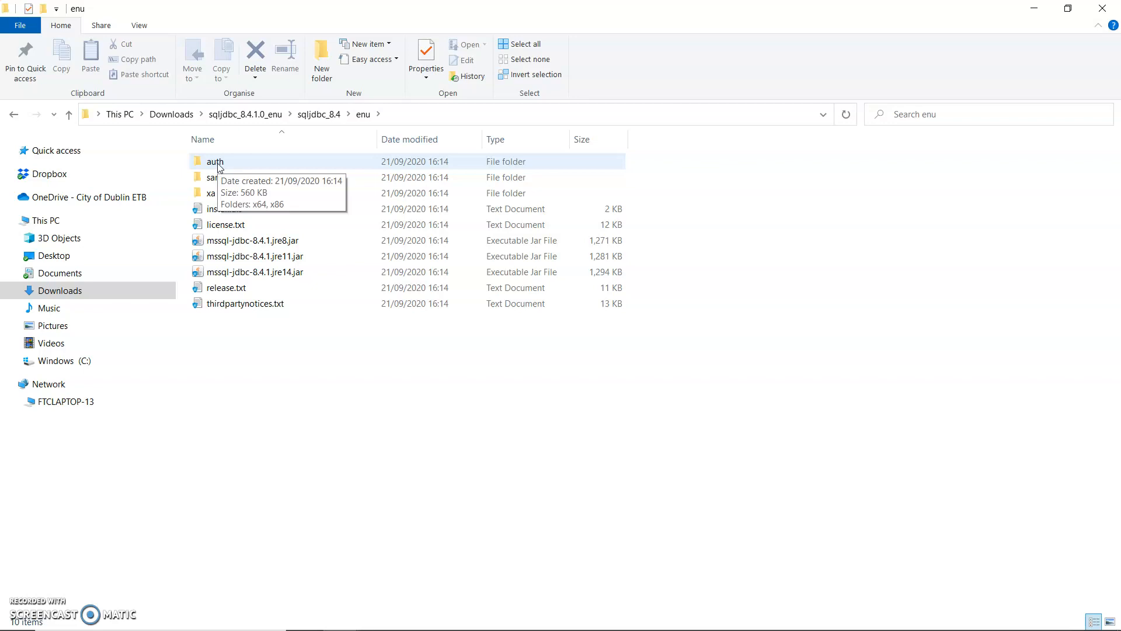
{"action": "double_click", "coordinate": [214, 161]}
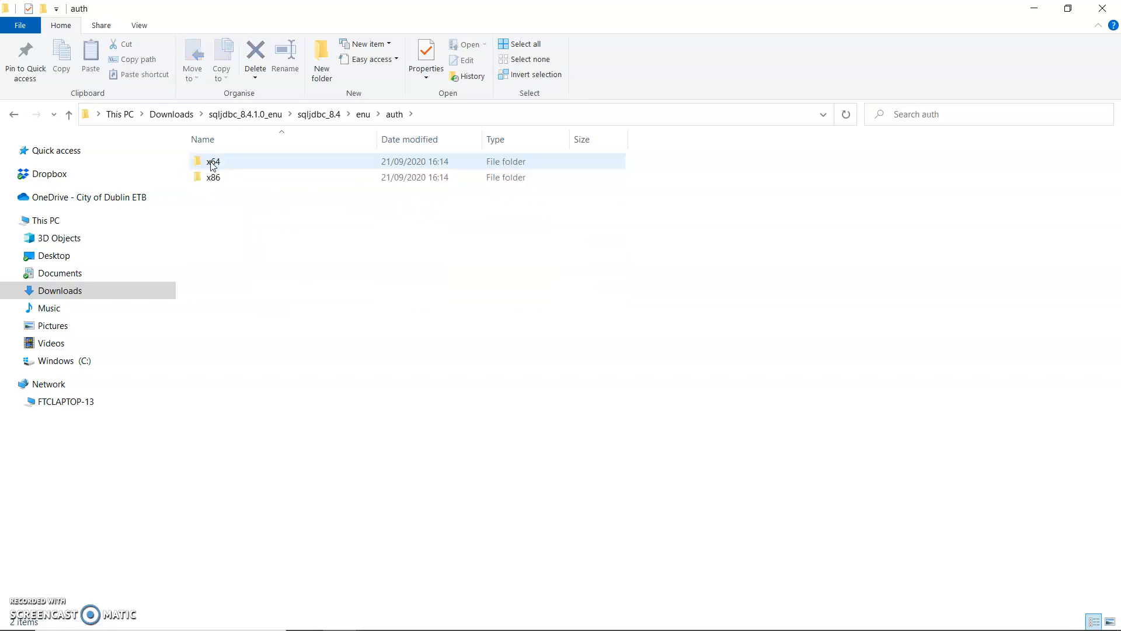
{"action": "mouse_move", "coordinate": [213, 161]}
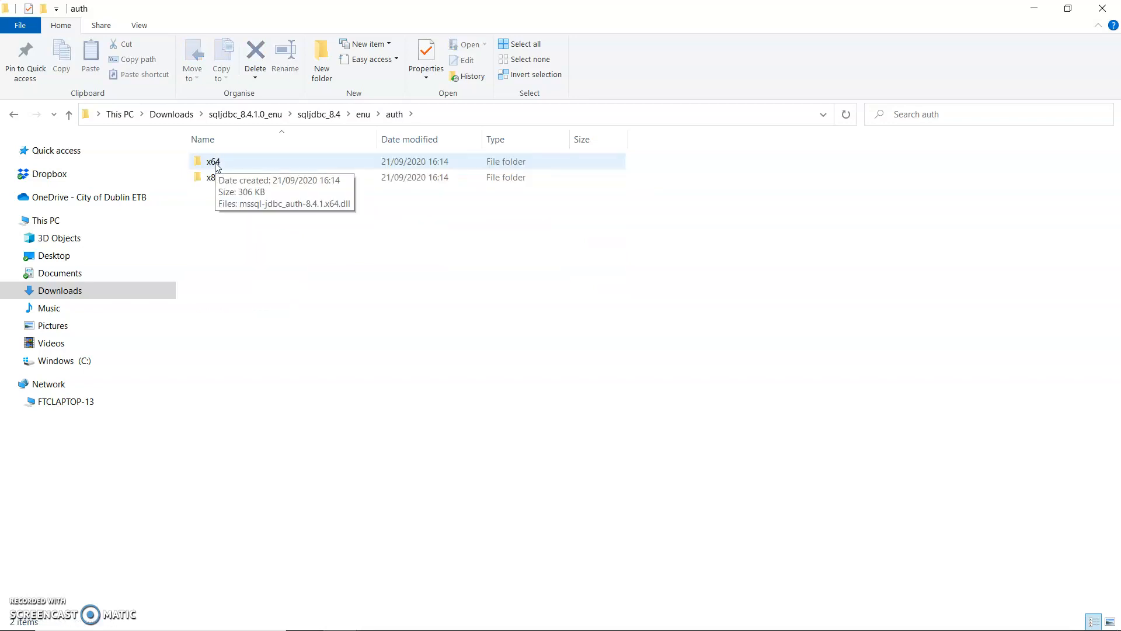
{"action": "double_click", "coordinate": [213, 161]}
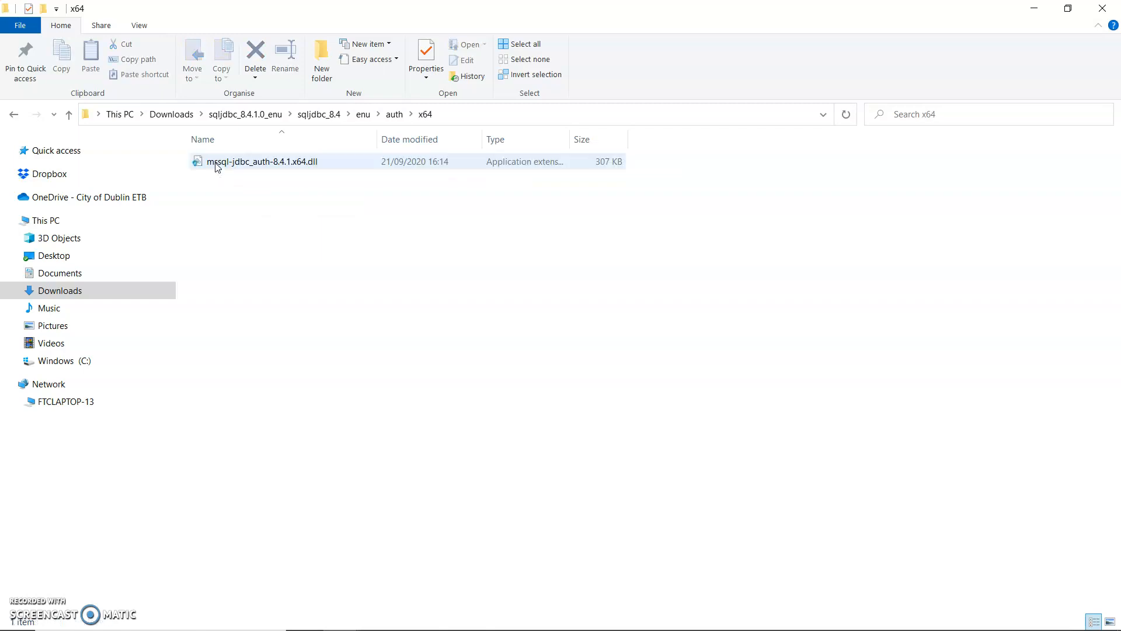
{"action": "mouse_move", "coordinate": [235, 169]}
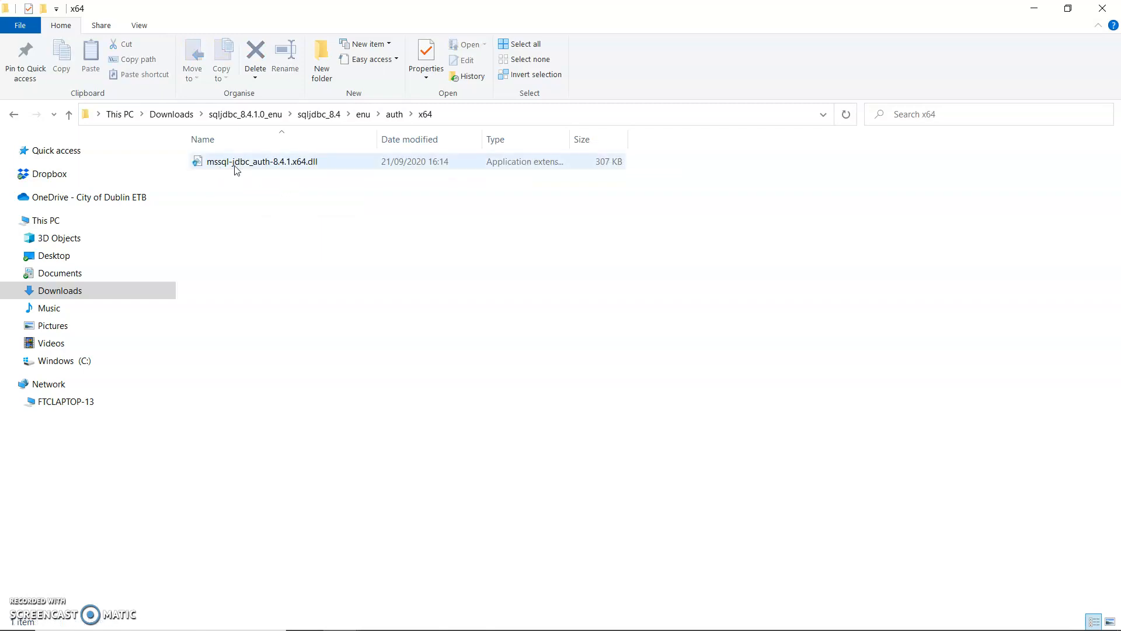
{"action": "left_click", "coordinate": [261, 161]}
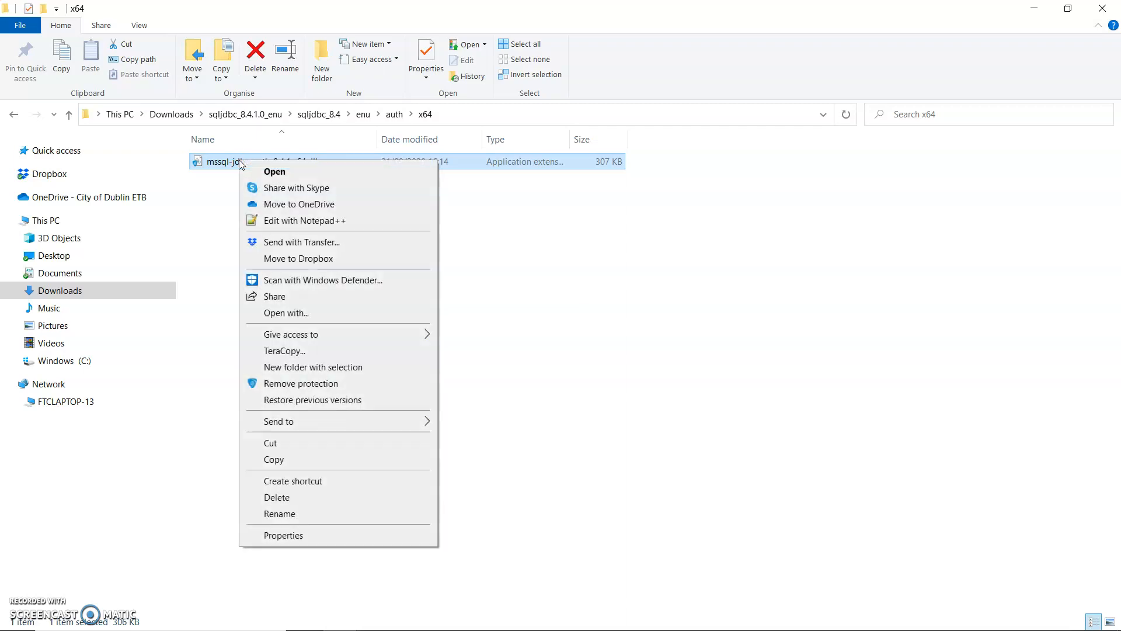
{"action": "left_click", "coordinate": [274, 459]}
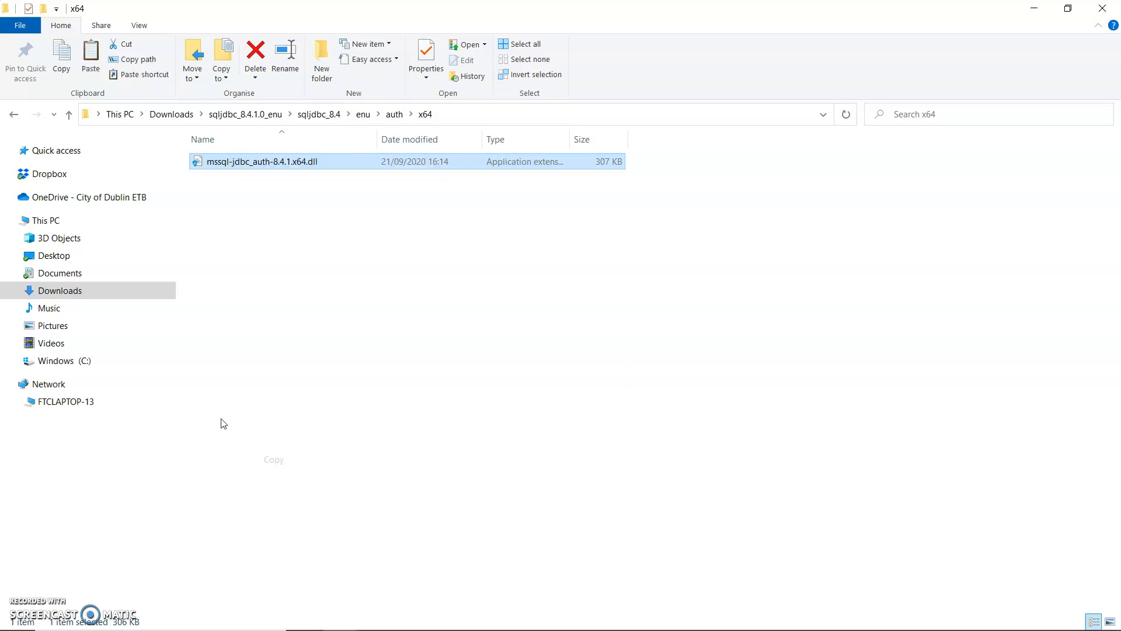
{"action": "left_click", "coordinate": [60, 290]}
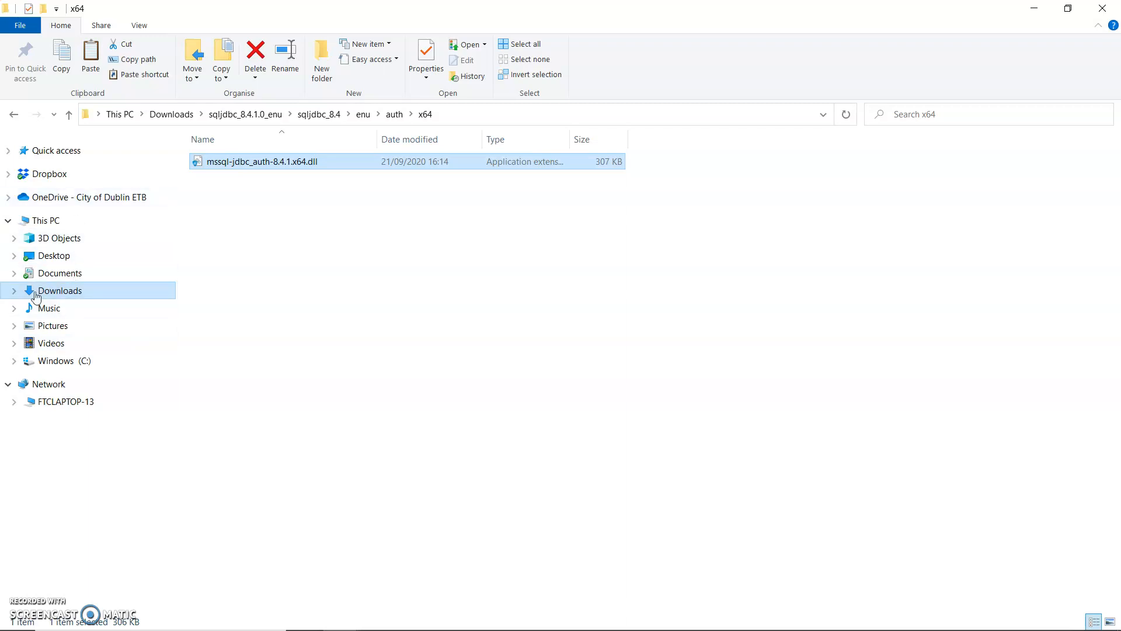
- Paste the auth DLL into C:\Program Files\Java\jdk-14.0.2\bin with administrator permission
{"action": "left_click", "coordinate": [63, 360]}
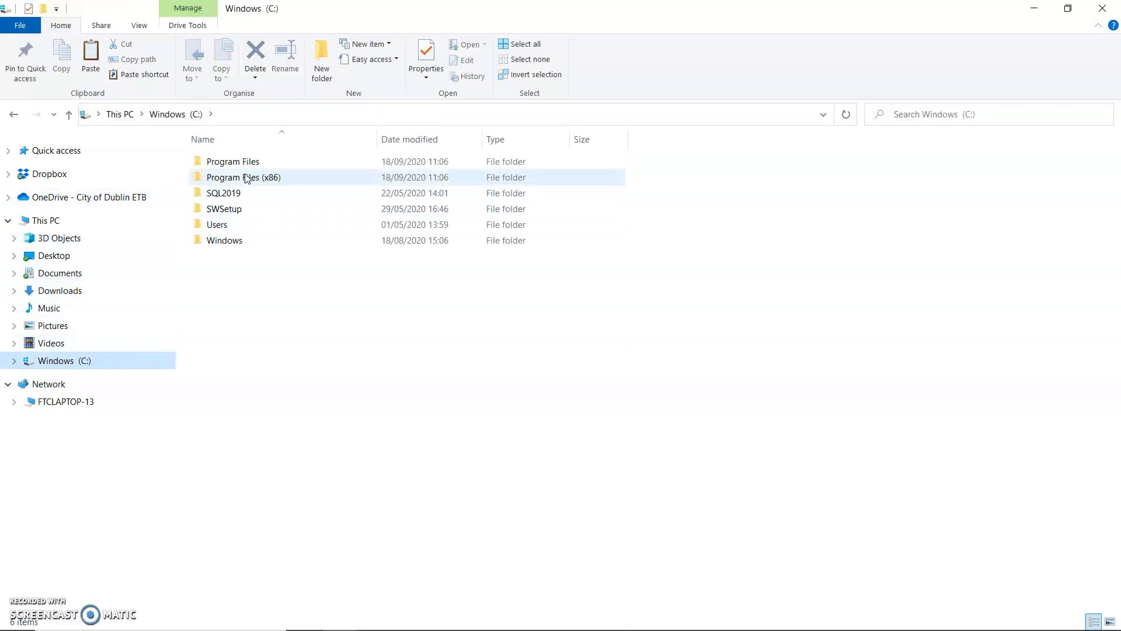
{"action": "double_click", "coordinate": [232, 161]}
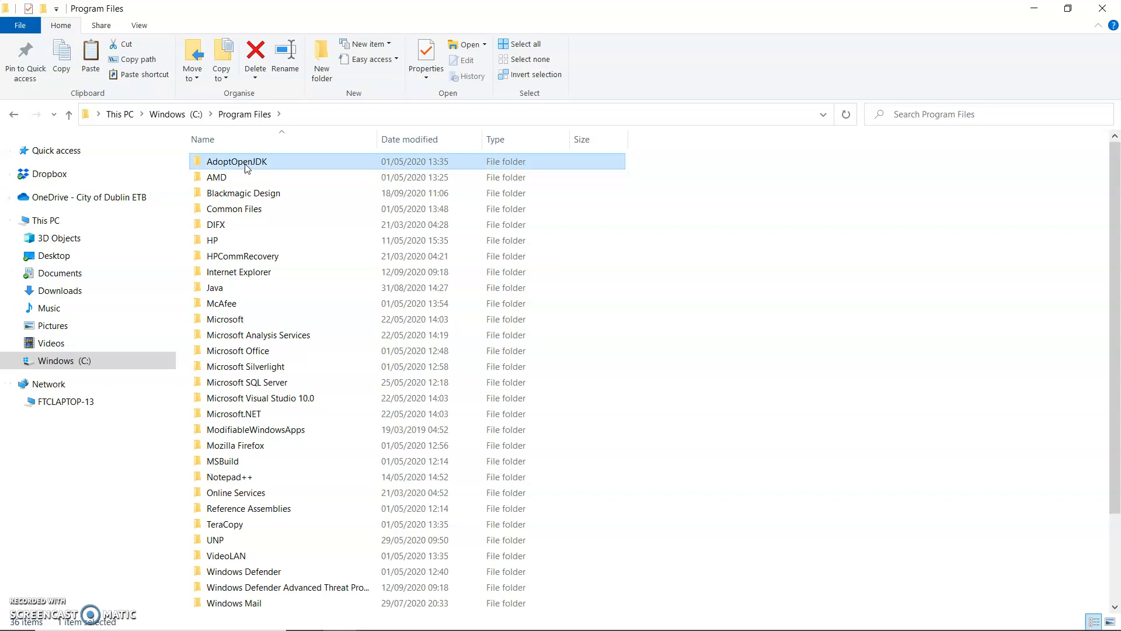
{"action": "double_click", "coordinate": [214, 286]}
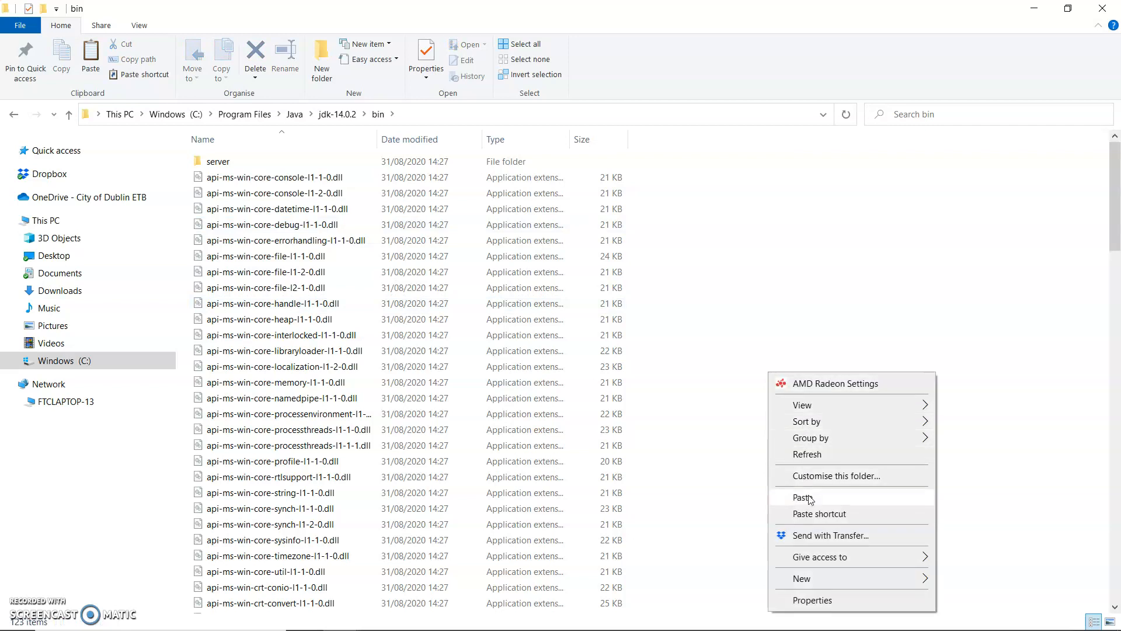
{"action": "left_click", "coordinate": [803, 497]}
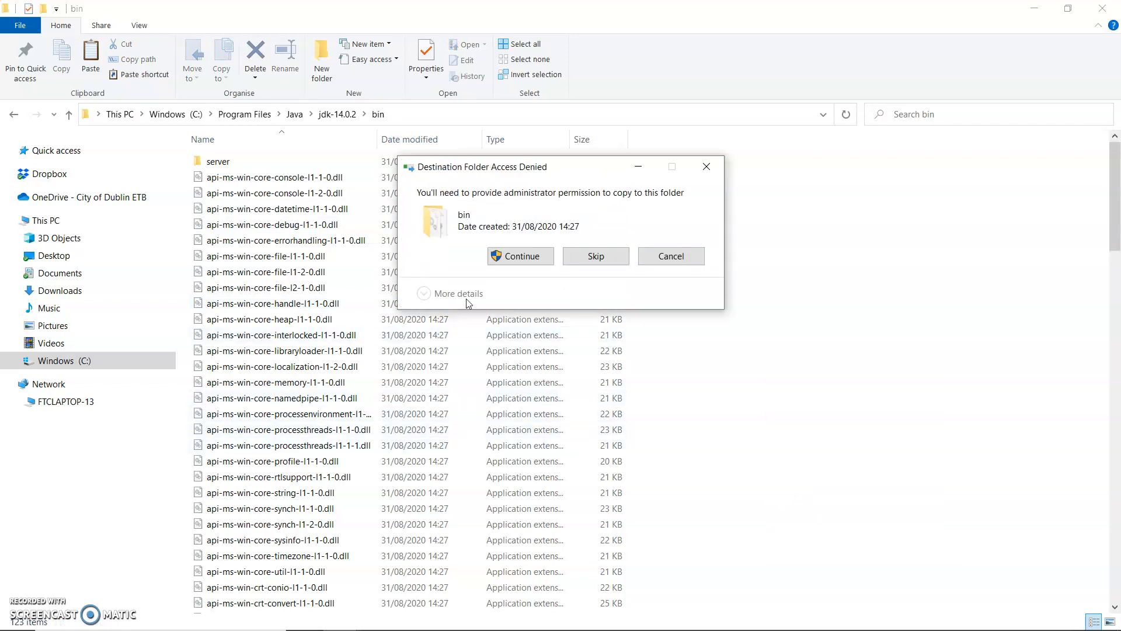
{"action": "left_click", "coordinate": [520, 256]}
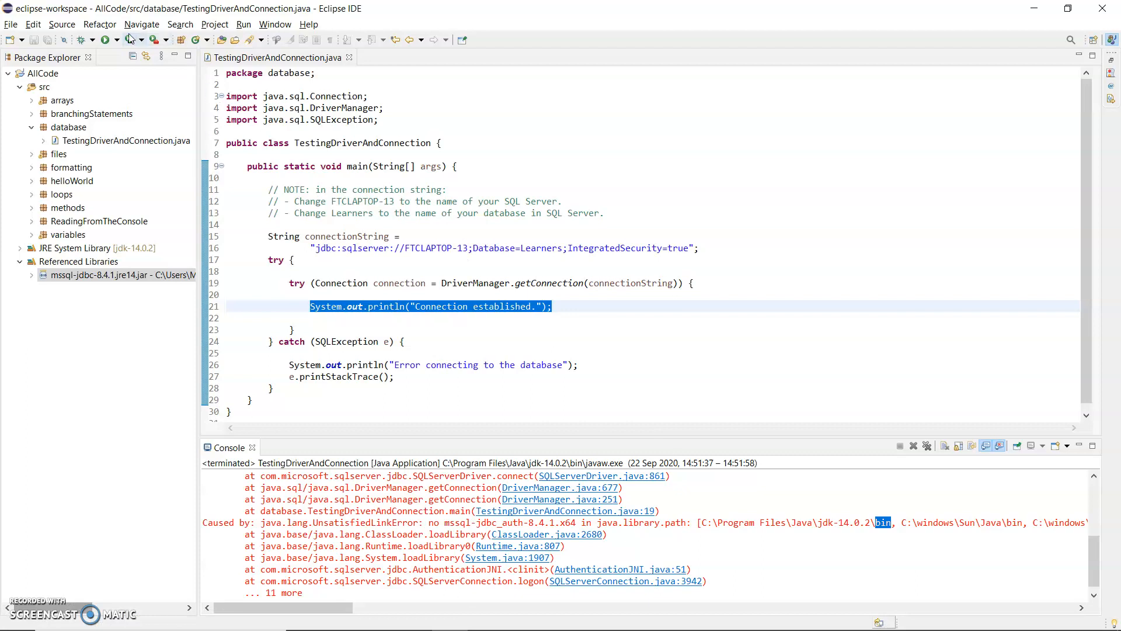
- Run TestingDriverAndConnection again and check the Console for 'Connection established.'
{"action": "left_click", "coordinate": [106, 39]}
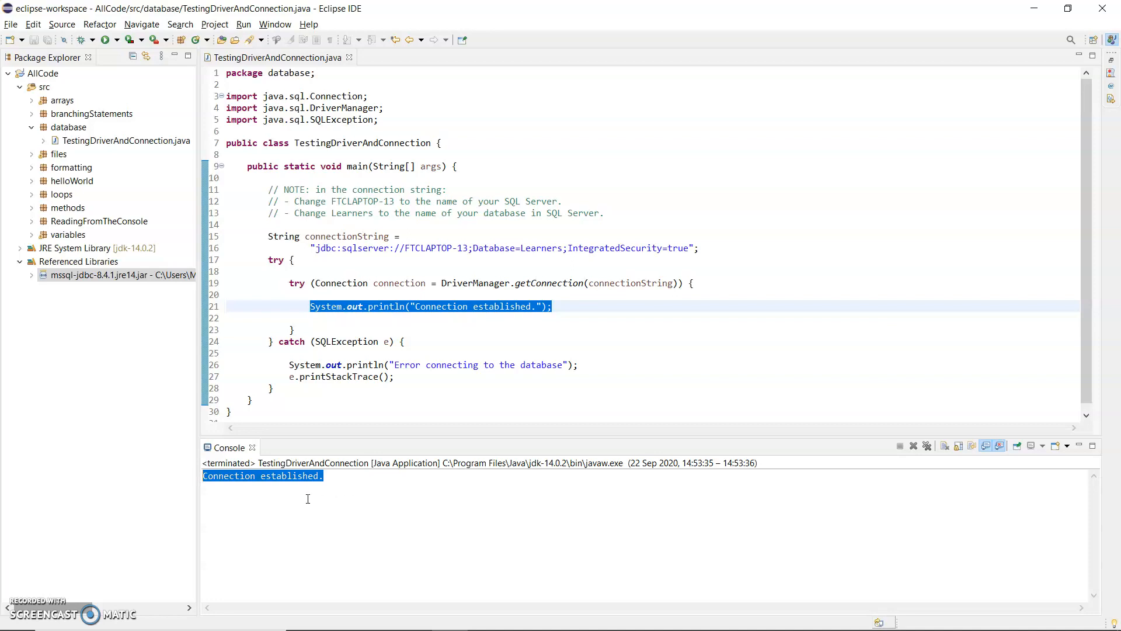
{"action": "left_click", "coordinate": [311, 318]}
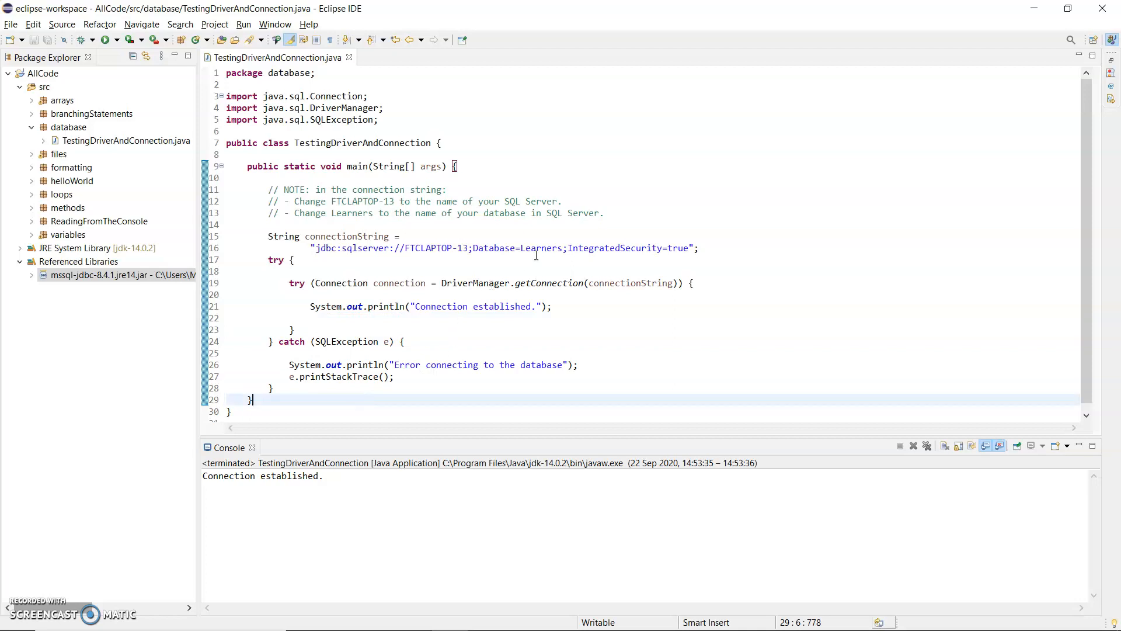
{"action": "double_click", "coordinate": [542, 248]}
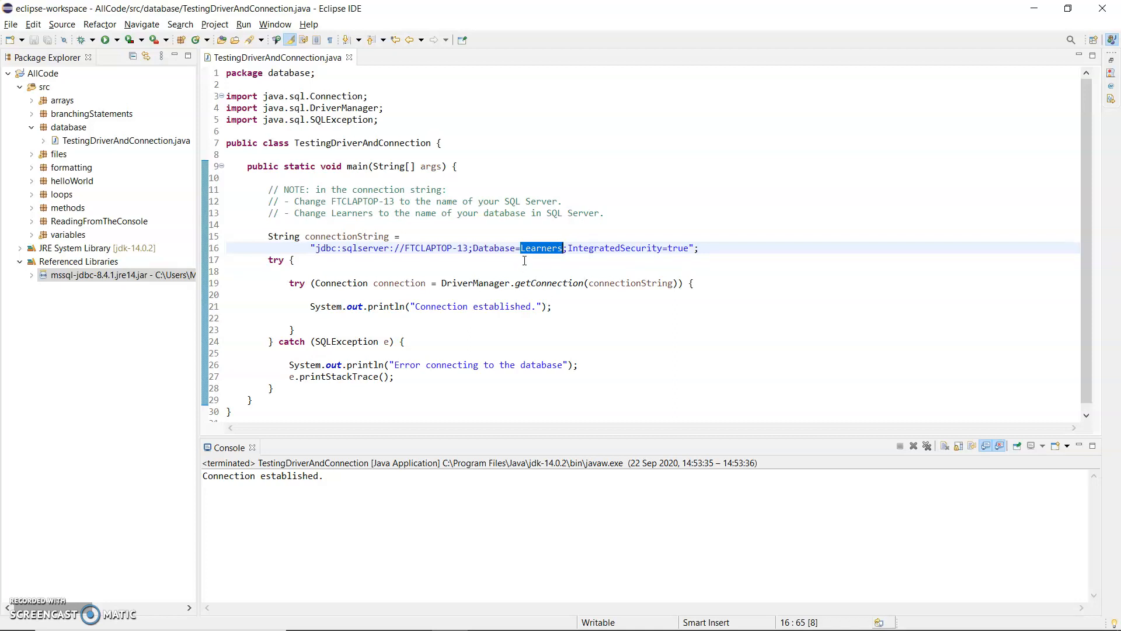
{"action": "mouse_move", "coordinate": [518, 265]}
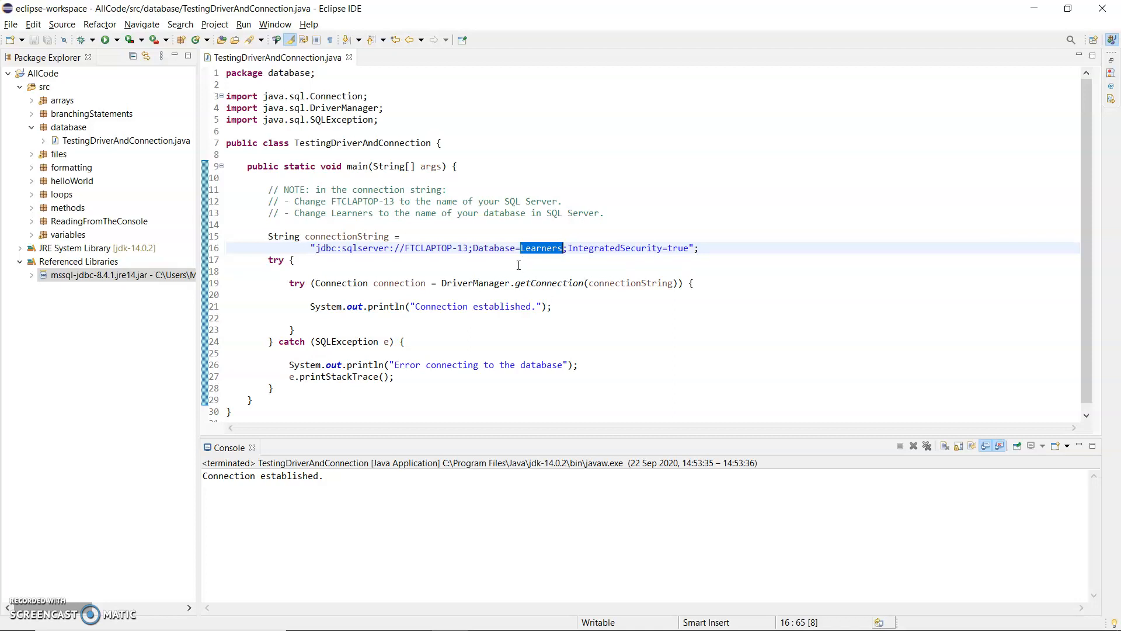